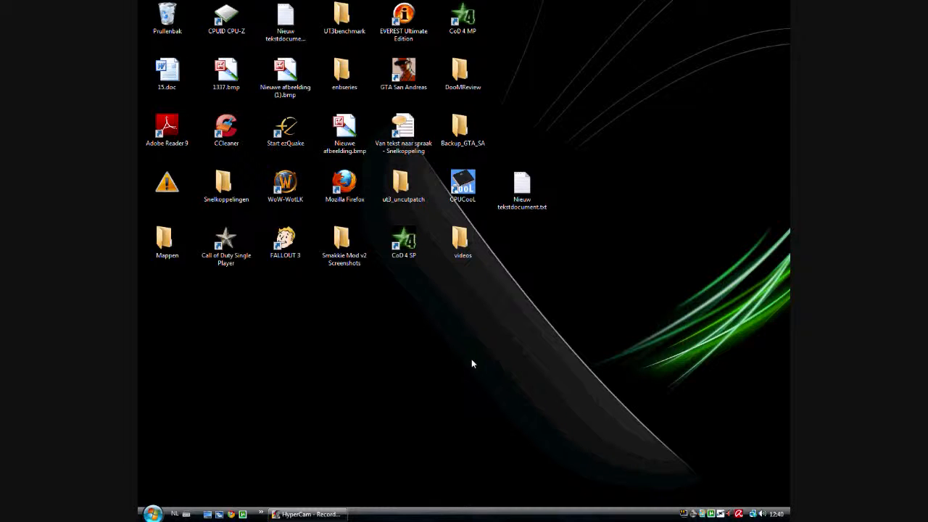
Open the hl2 minmaxavg benchmark CSV in Excel and review row 2's average of 60.661
{"action": "left_click", "coordinate": [151, 514]}
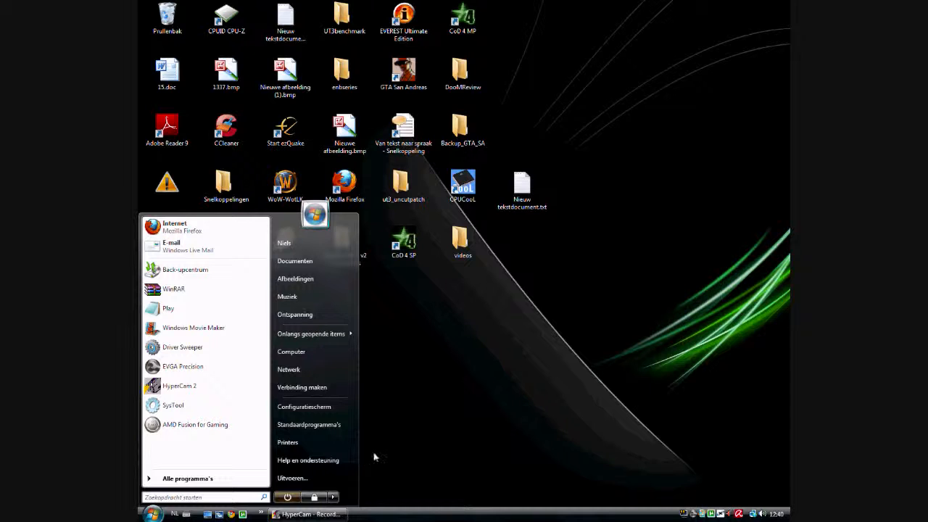
{"action": "mouse_move", "coordinate": [422, 441]}
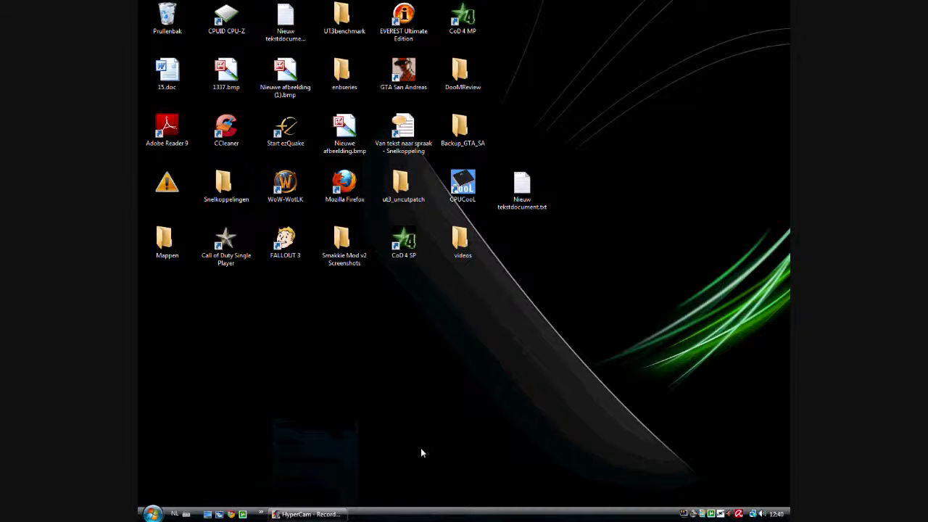
{"action": "mouse_move", "coordinate": [417, 462]}
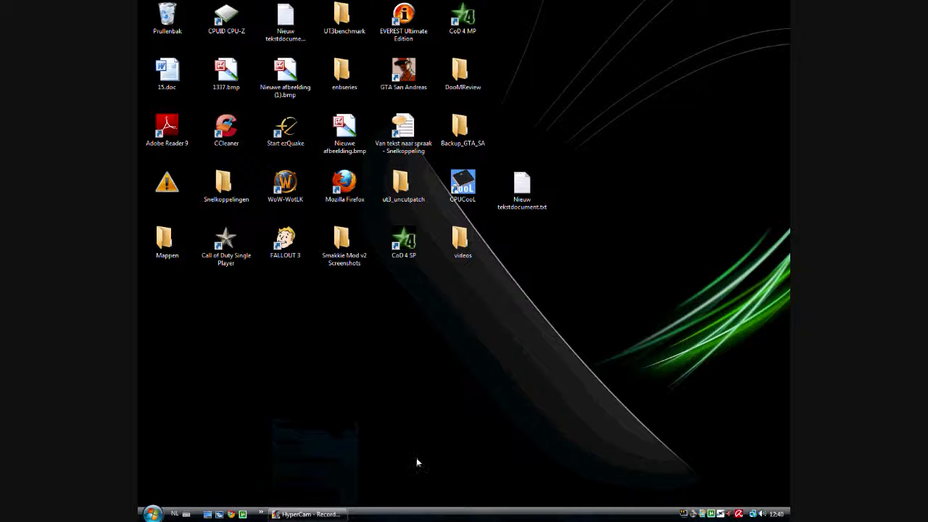
{"action": "mouse_move", "coordinate": [410, 470]}
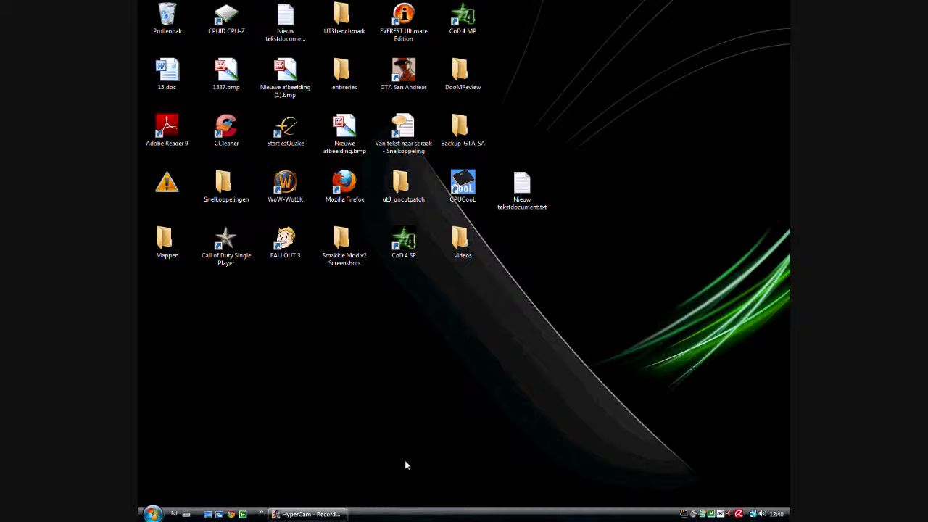
{"action": "left_click", "coordinate": [151, 513]}
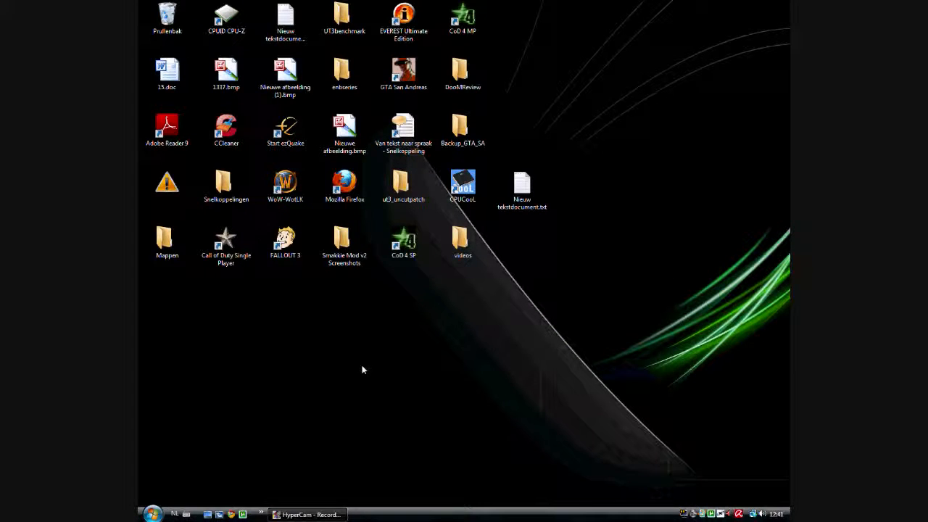
{"action": "mouse_move", "coordinate": [364, 371]}
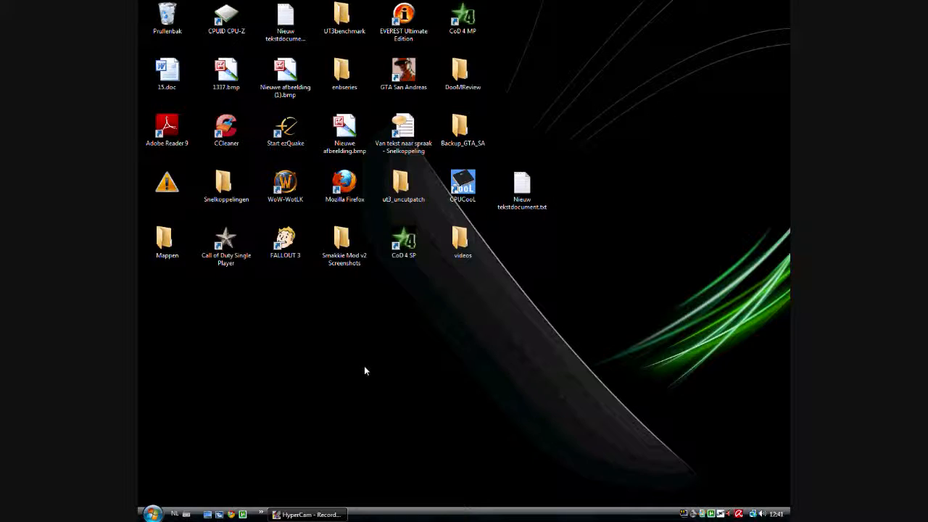
{"action": "mouse_move", "coordinate": [387, 348]}
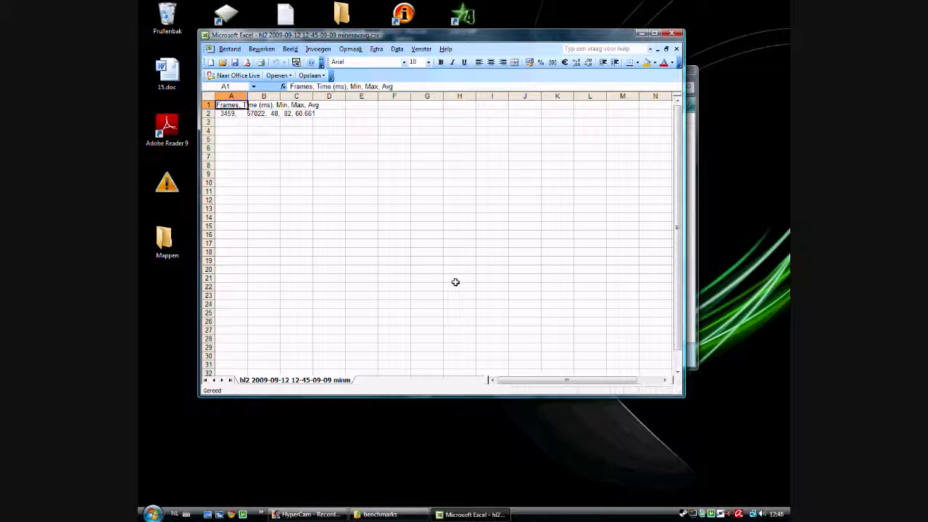
{"action": "mouse_move", "coordinate": [276, 118]}
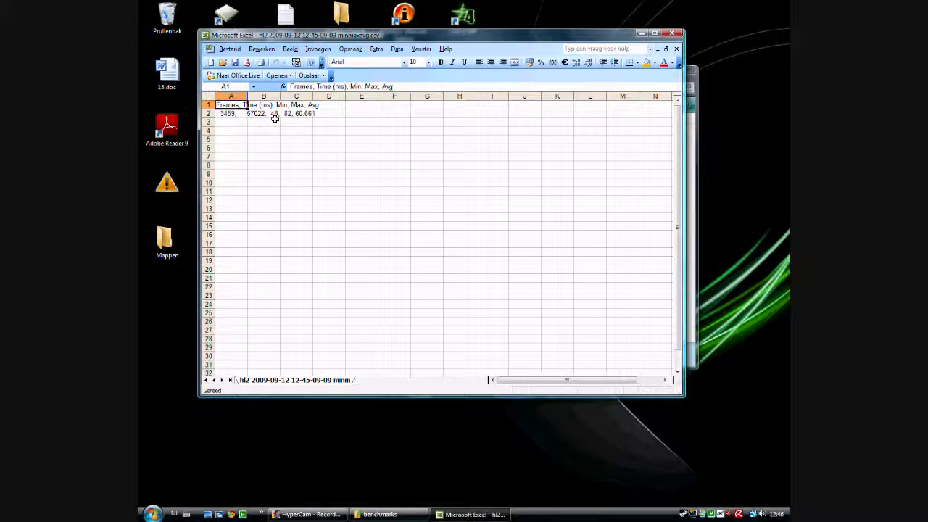
{"action": "mouse_move", "coordinate": [307, 128]}
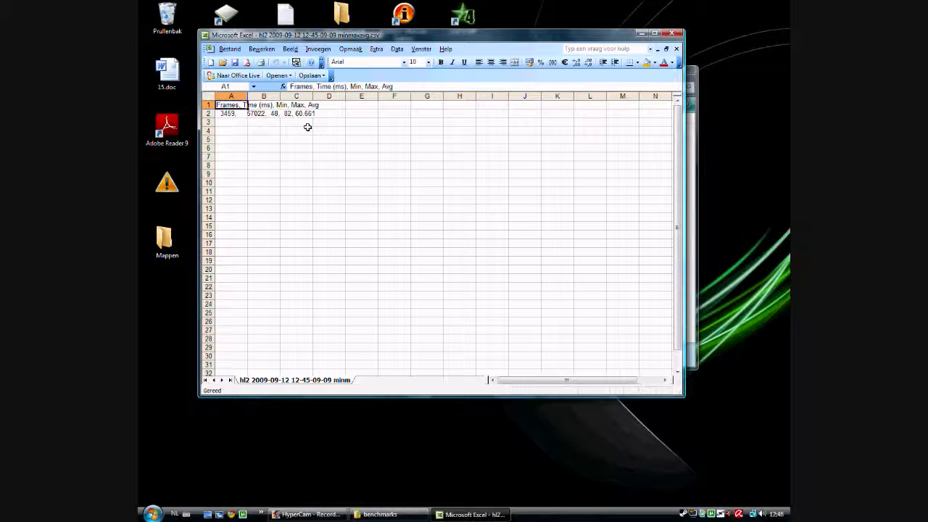
{"action": "mouse_move", "coordinate": [308, 125]}
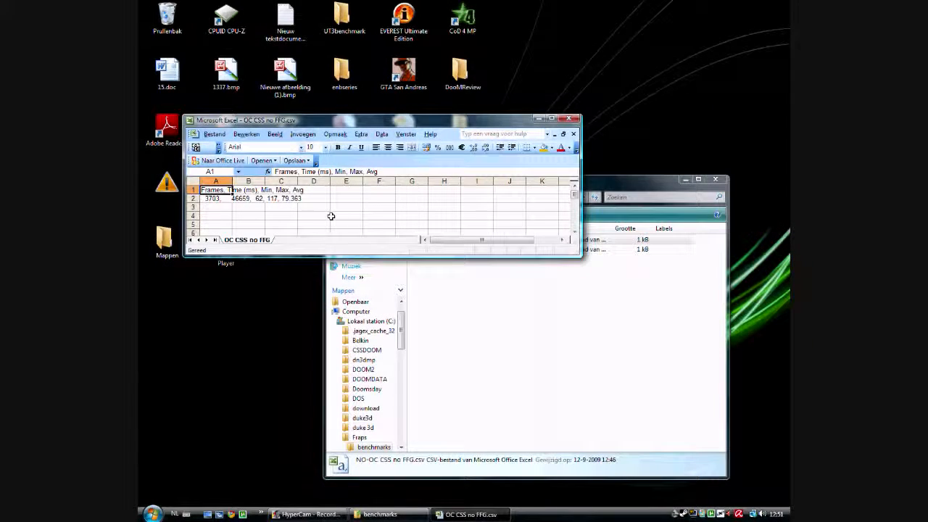
{"action": "mouse_move", "coordinate": [265, 226]}
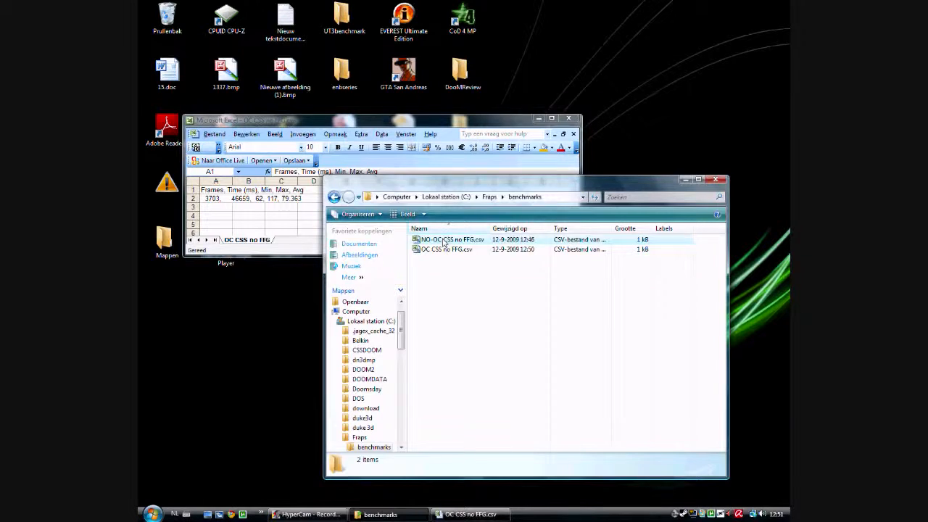
Open NO-OC CSS no FFG.csv in Excel, then bring OC CSS no FFG back to the front
{"action": "double_click", "coordinate": [451, 239]}
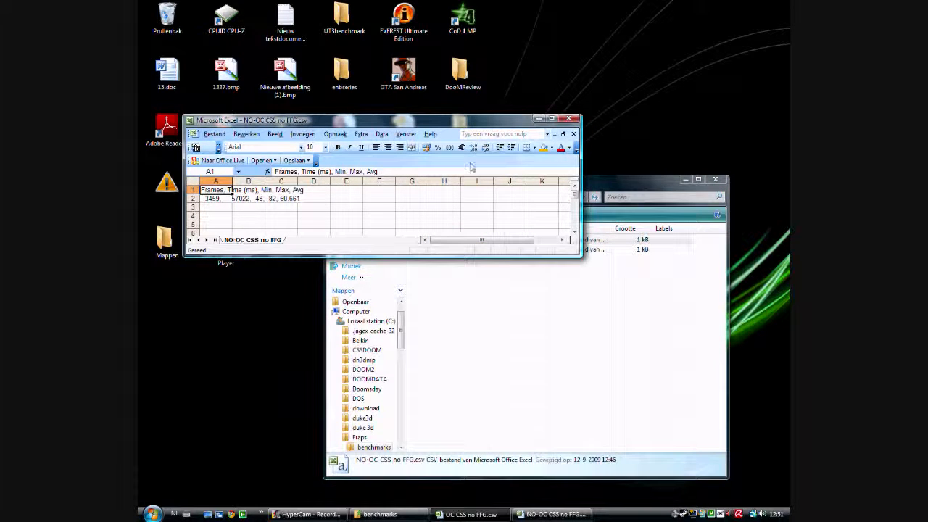
{"action": "left_click", "coordinate": [561, 119]}
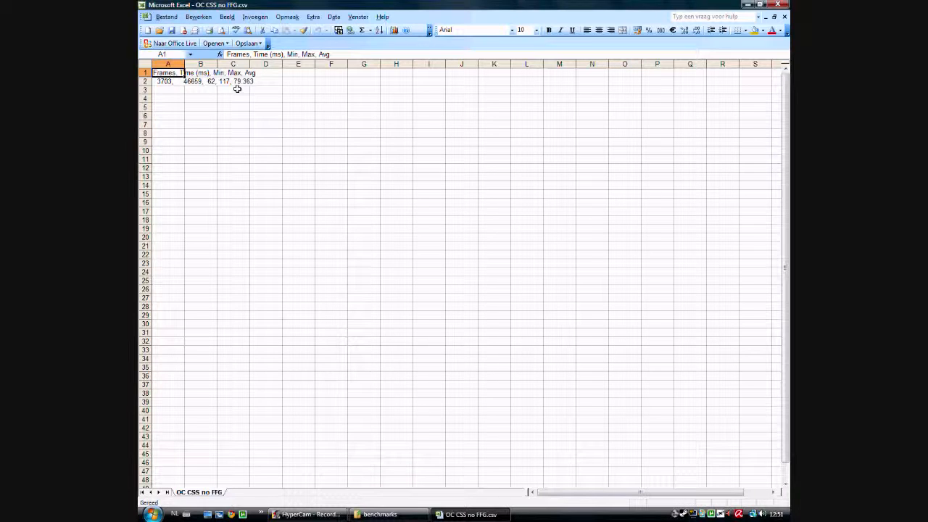
{"action": "mouse_move", "coordinate": [239, 90]}
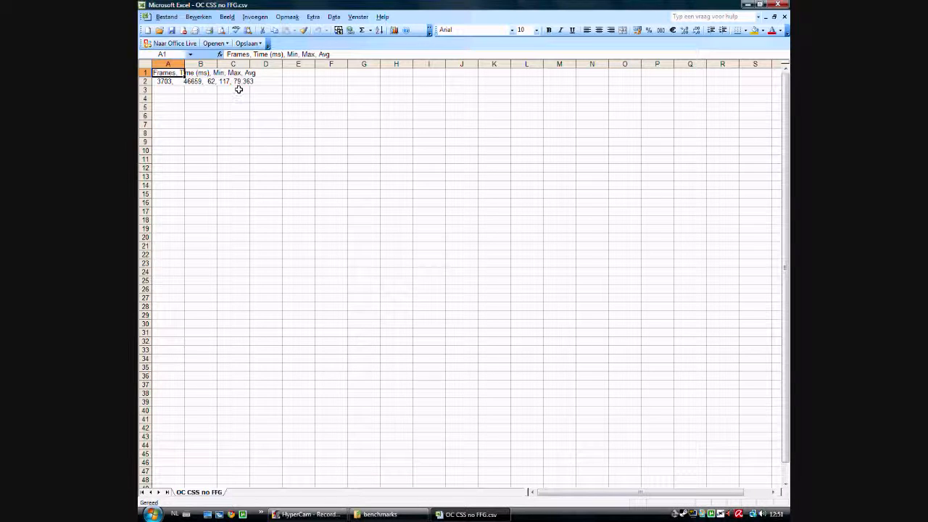
{"action": "mouse_move", "coordinate": [440, 215]}
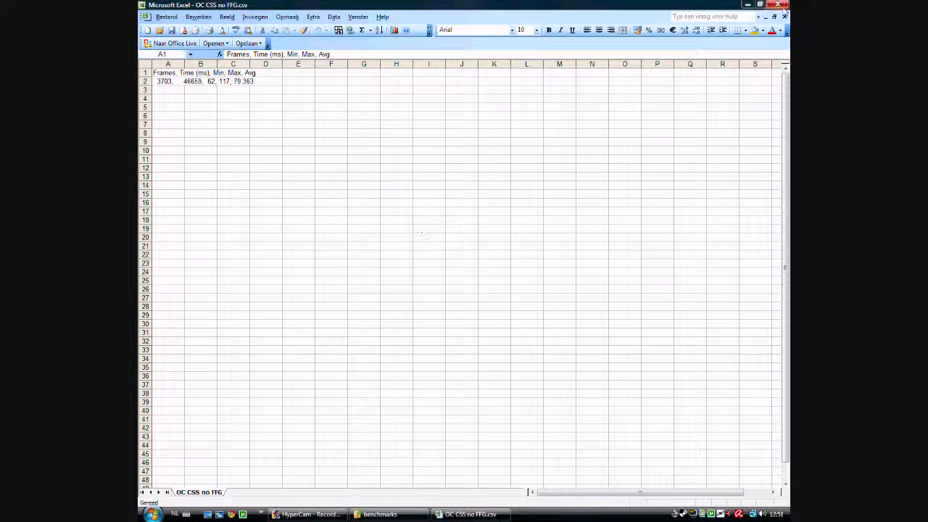
{"action": "mouse_move", "coordinate": [784, 10]}
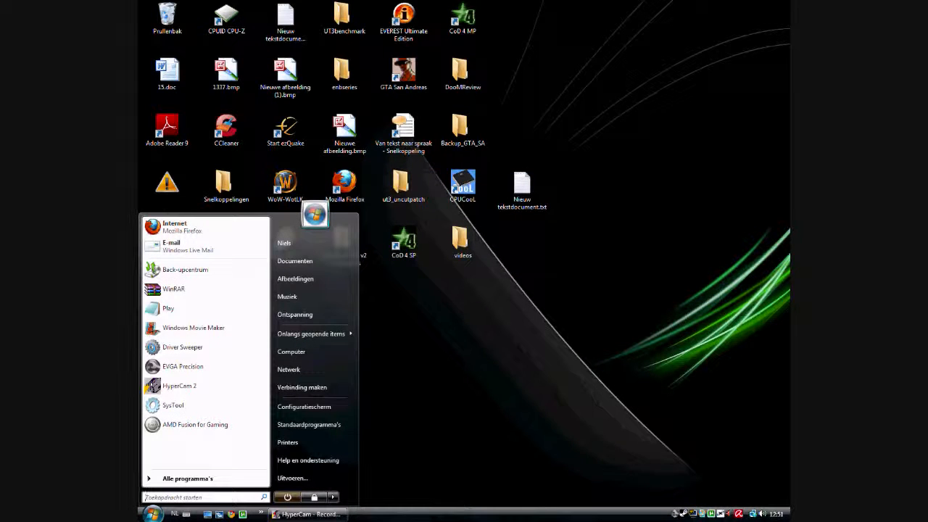
{"action": "mouse_move", "coordinate": [210, 430]}
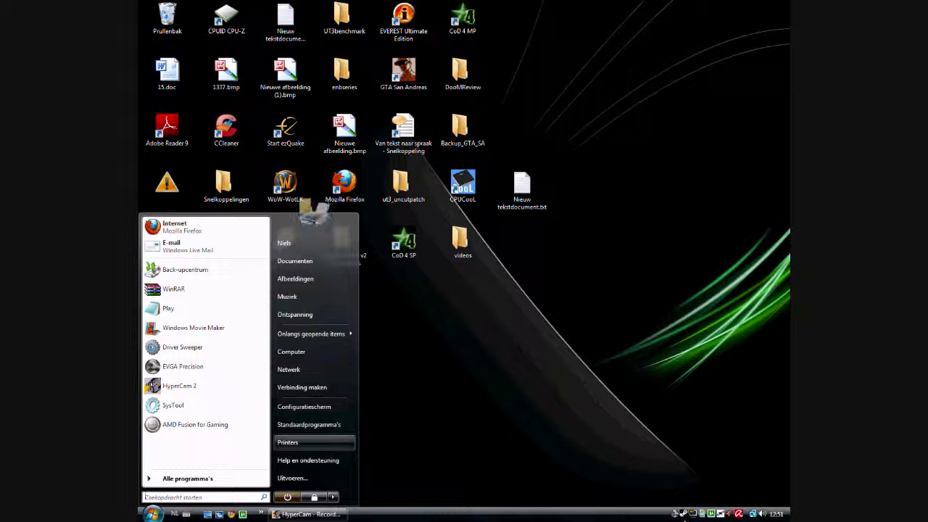
With Excel and the benchmarks window closed, bring up the Start menu
{"action": "left_click", "coordinate": [183, 366]}
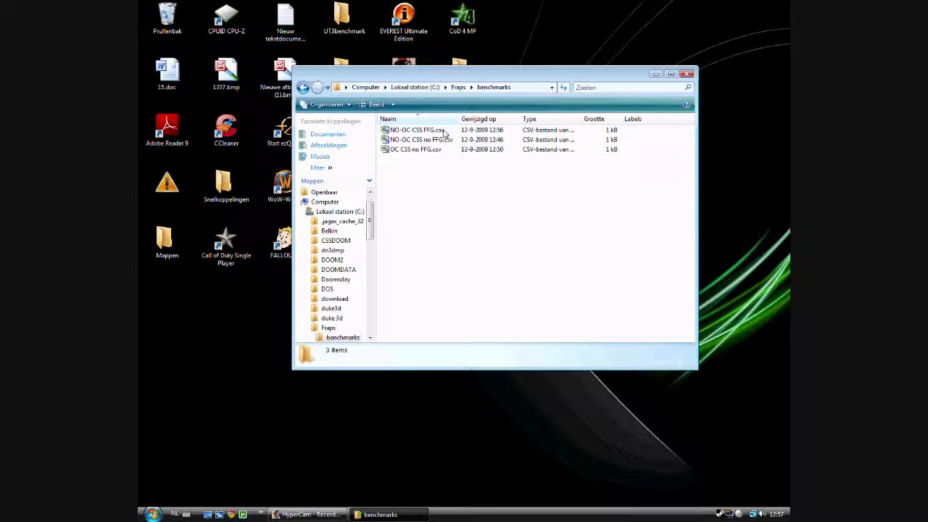
{"action": "left_click", "coordinate": [417, 130]}
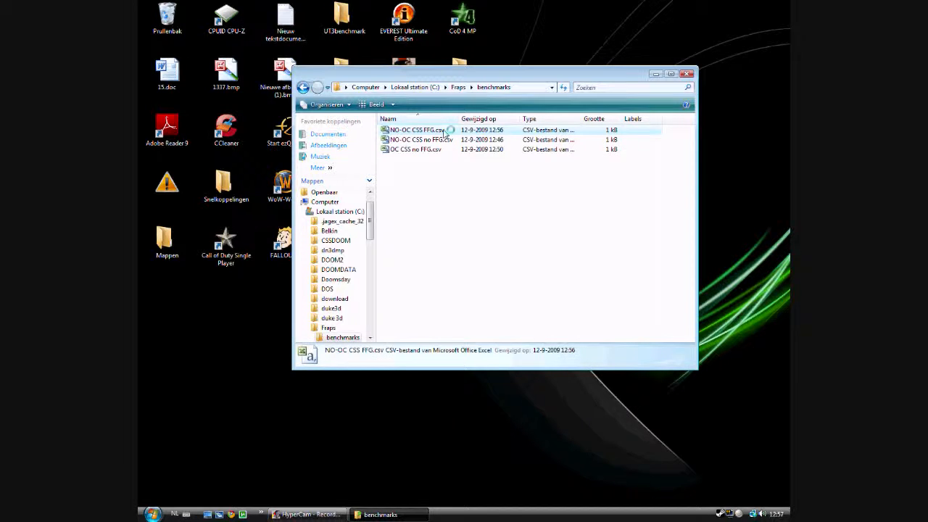
{"action": "double_click", "coordinate": [417, 130]}
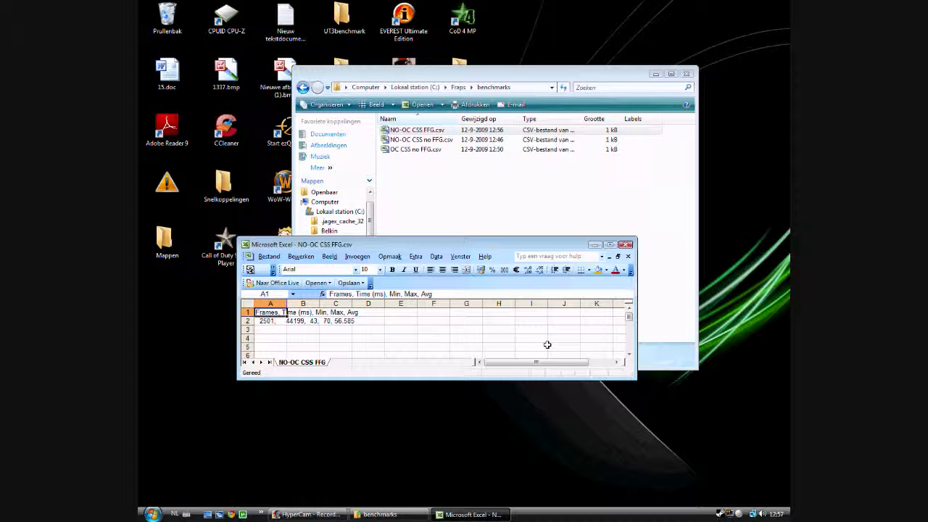
{"action": "mouse_move", "coordinate": [406, 364]}
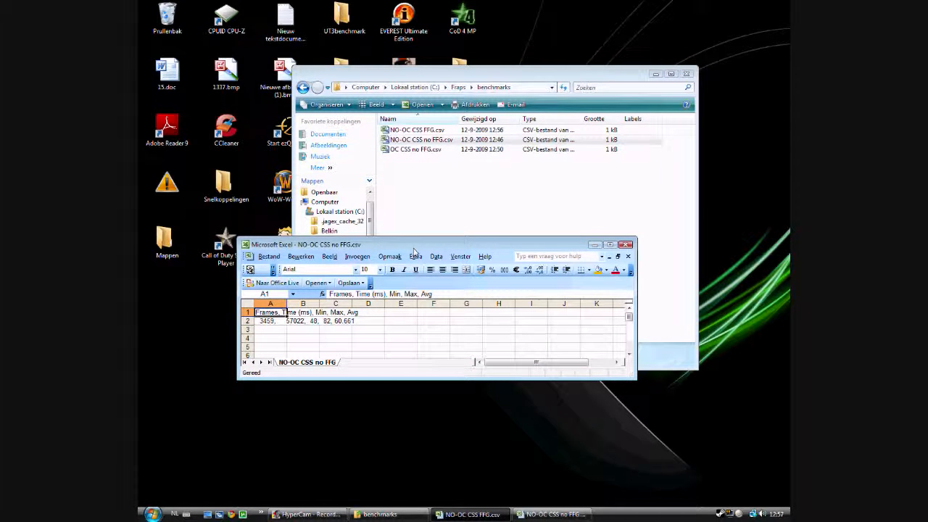
{"action": "left_click", "coordinate": [627, 244]}
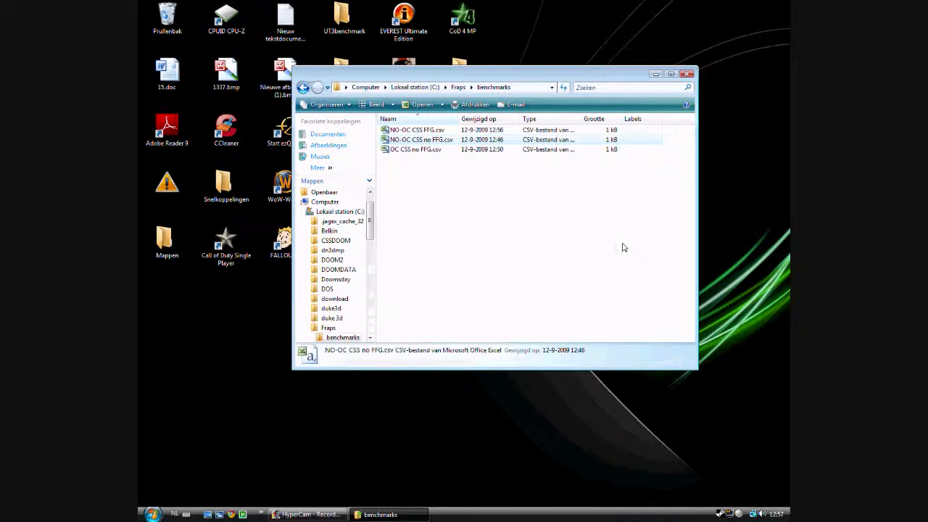
{"action": "double_click", "coordinate": [415, 150]}
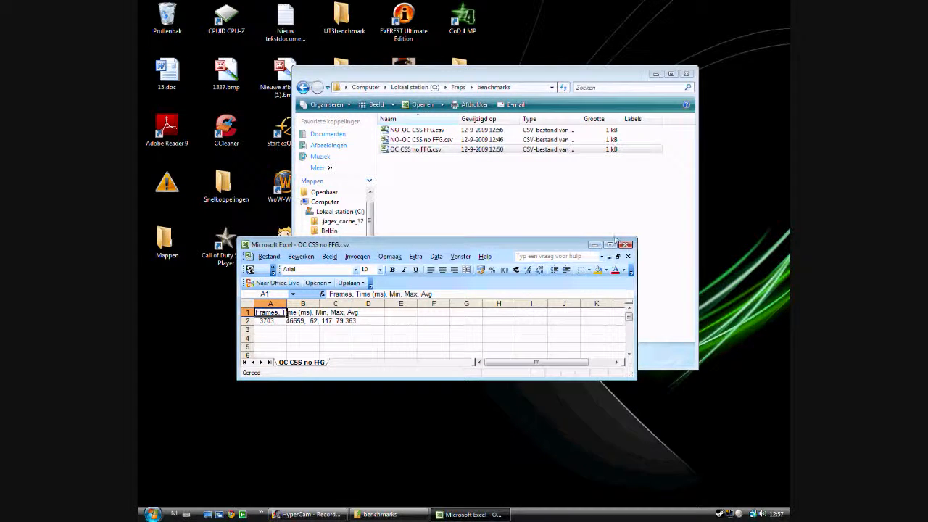
{"action": "left_click", "coordinate": [627, 244]}
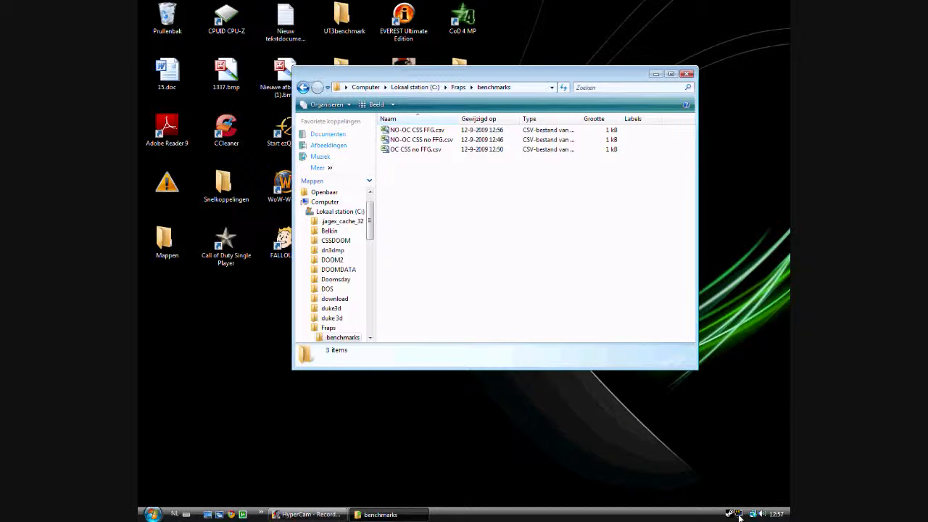
{"action": "mouse_move", "coordinate": [509, 315]}
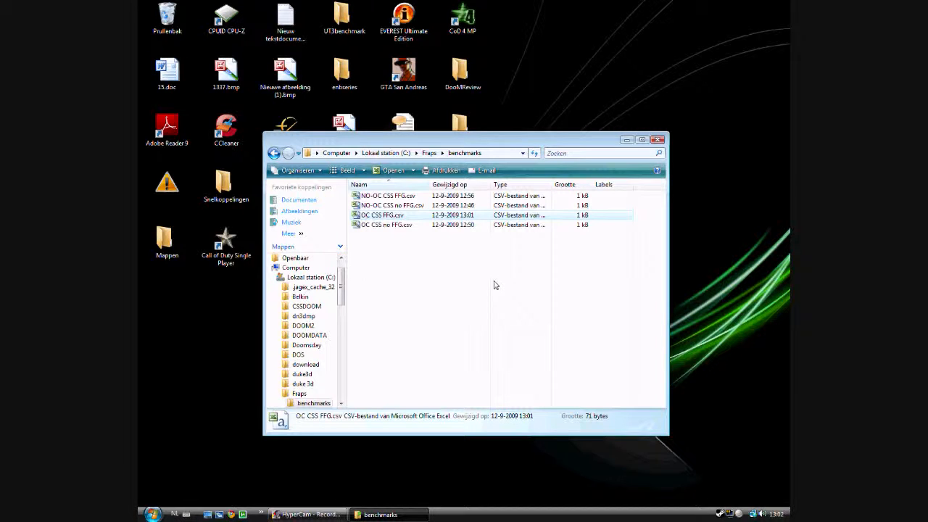
{"action": "mouse_move", "coordinate": [424, 248]}
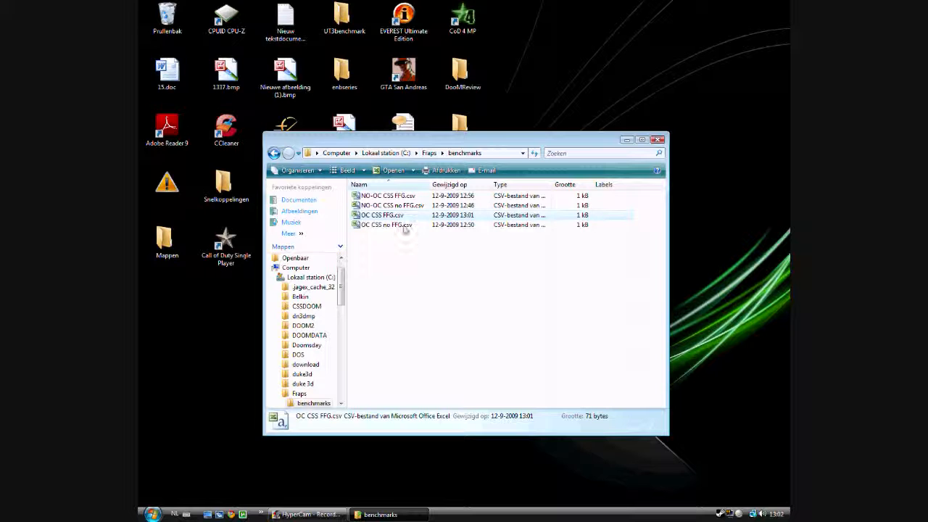
Open OC CSS FFG.csv (average 76.788), then switch to OC CSS no FFG (79.363)
{"action": "double_click", "coordinate": [383, 215]}
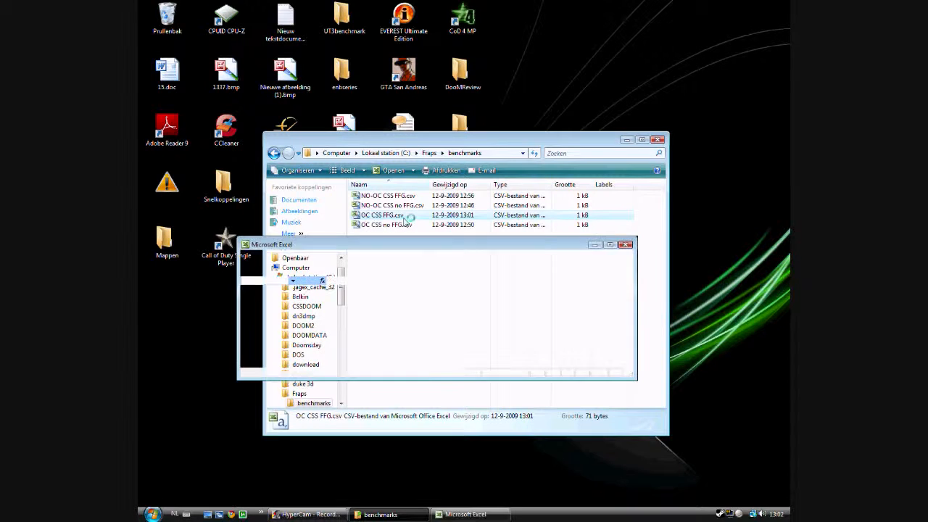
{"action": "double_click", "coordinate": [386, 214]}
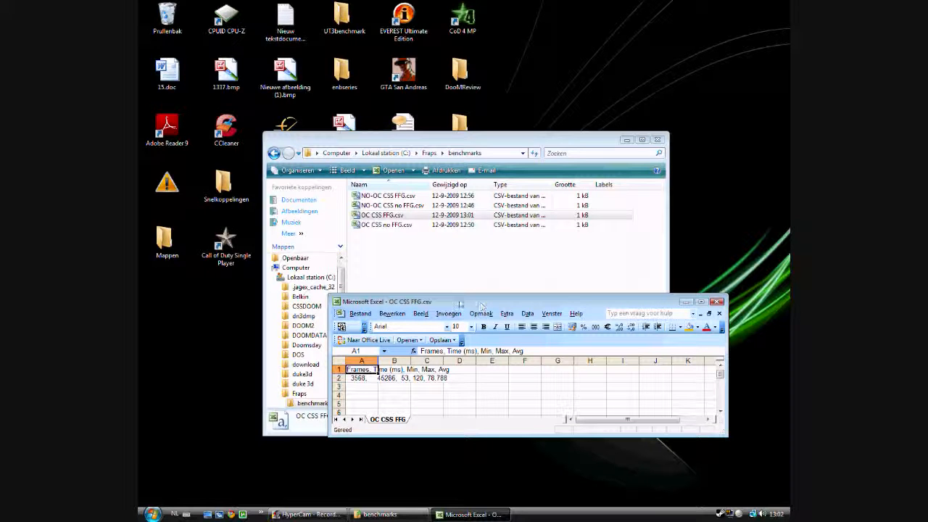
{"action": "left_click", "coordinate": [386, 225]}
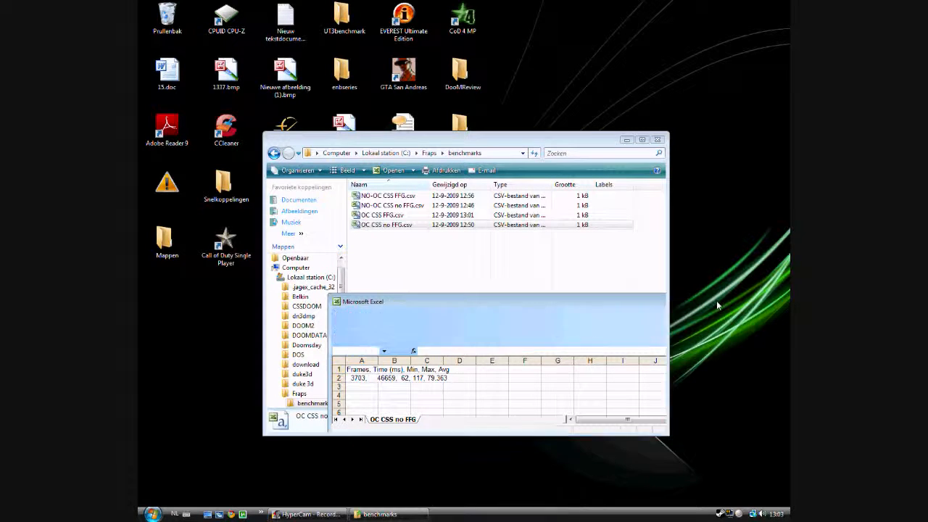
Close the Excel workbook to return to the benchmarks folder with its four CSVs
{"action": "left_click", "coordinate": [658, 139]}
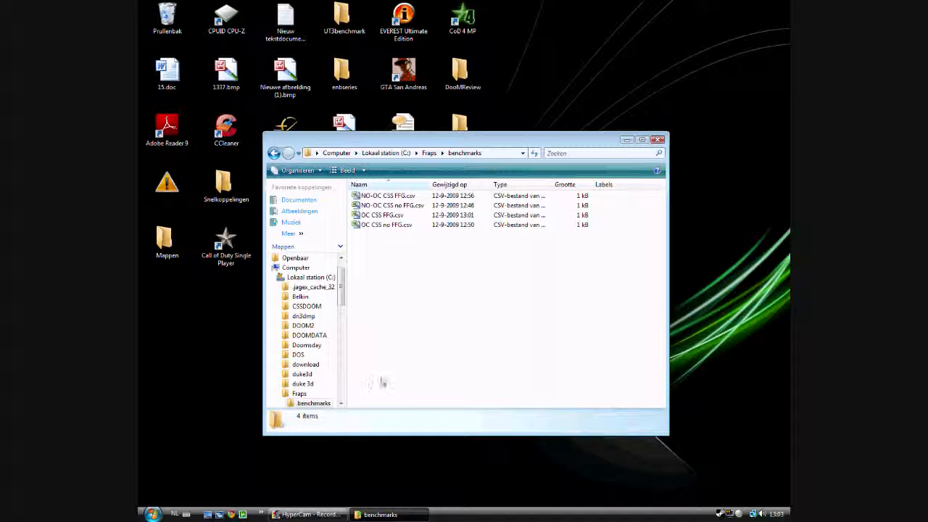
{"action": "mouse_move", "coordinate": [404, 373]}
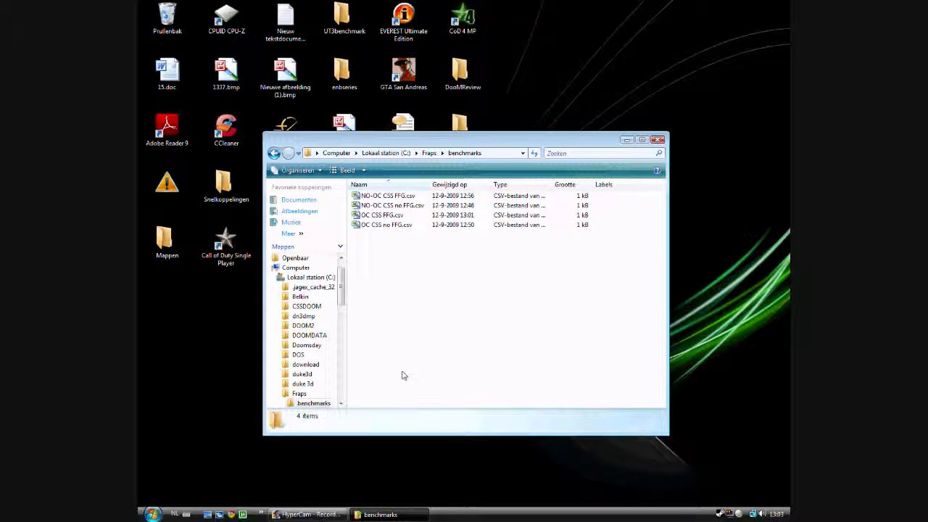
{"action": "mouse_move", "coordinate": [405, 376]}
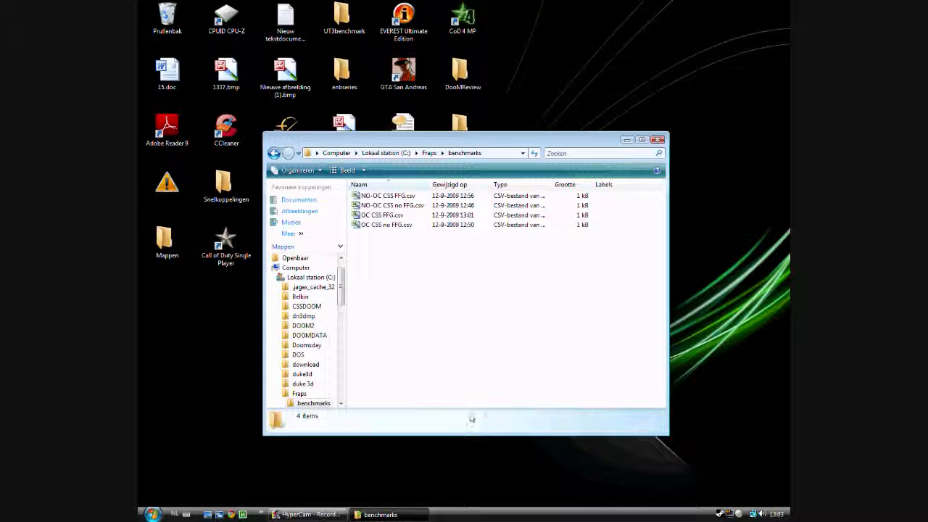
{"action": "mouse_move", "coordinate": [731, 515]}
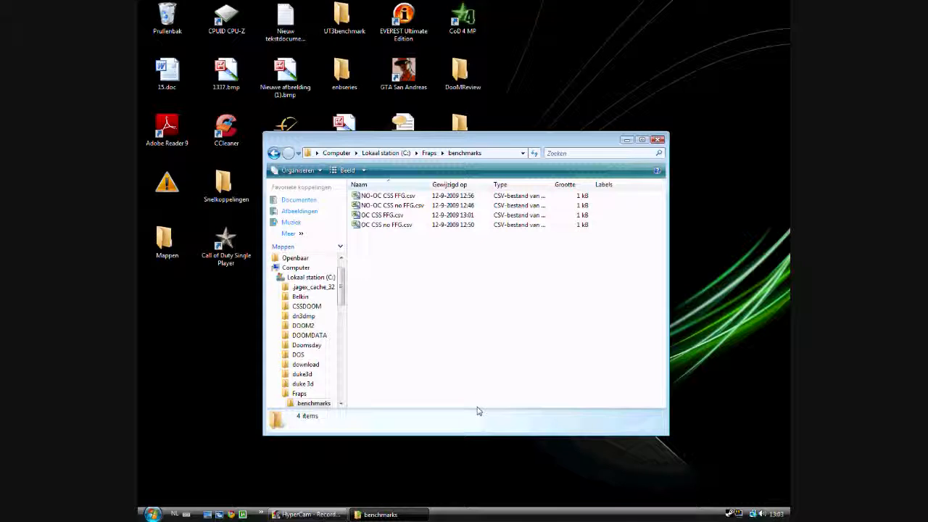
{"action": "mouse_move", "coordinate": [483, 415]}
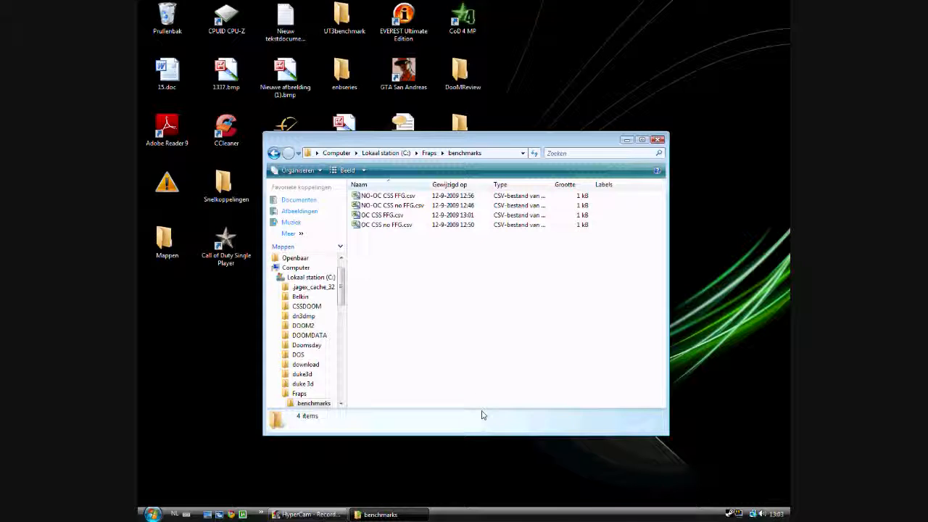